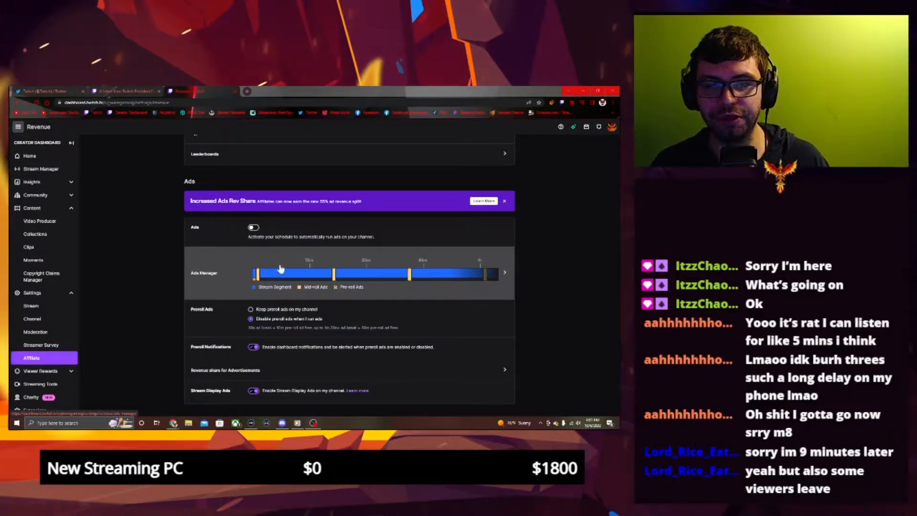
mouse_move(256, 268)
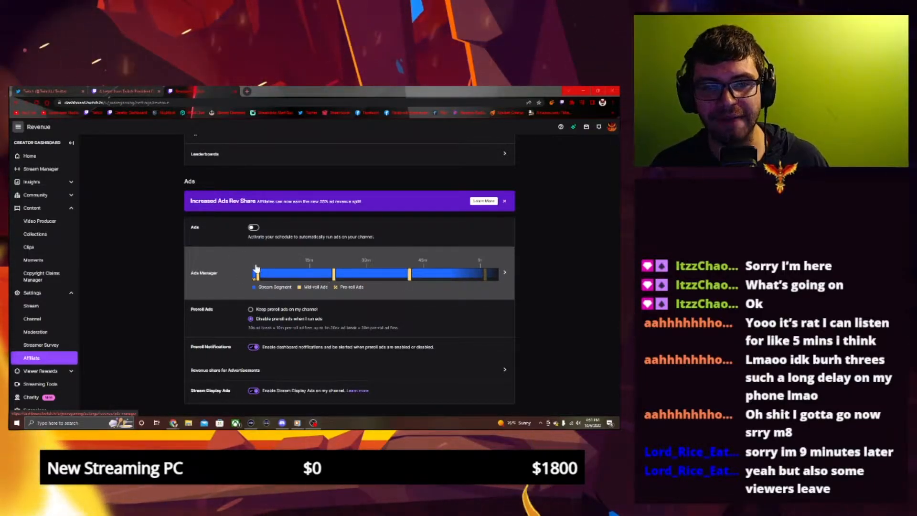
mouse_move(409, 275)
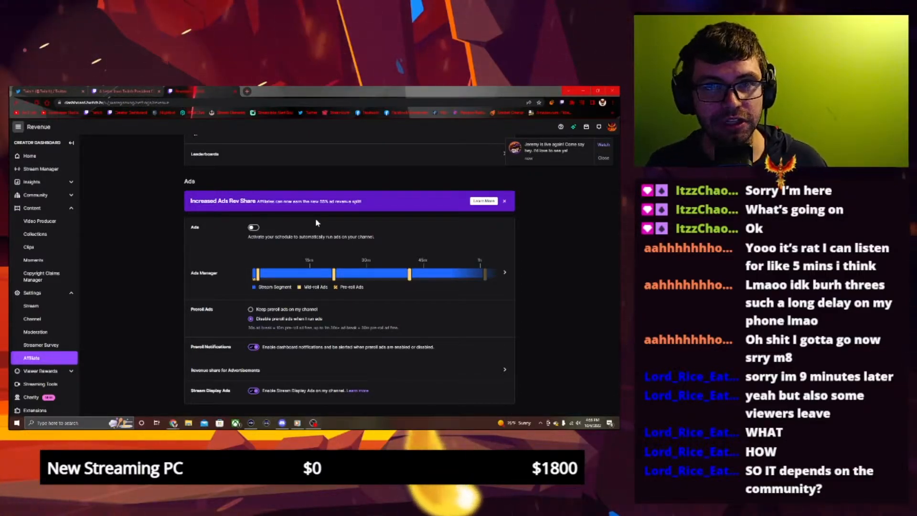
Step: Bring up the revenue-share letter, clear the title highlight, and reach its 50/50 opening paragraphs
left_click(602, 158)
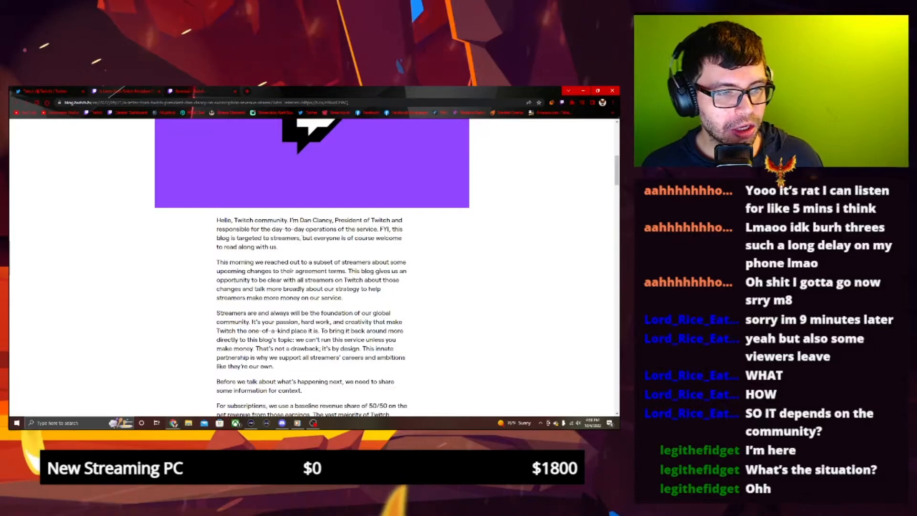
scroll("up", 3)
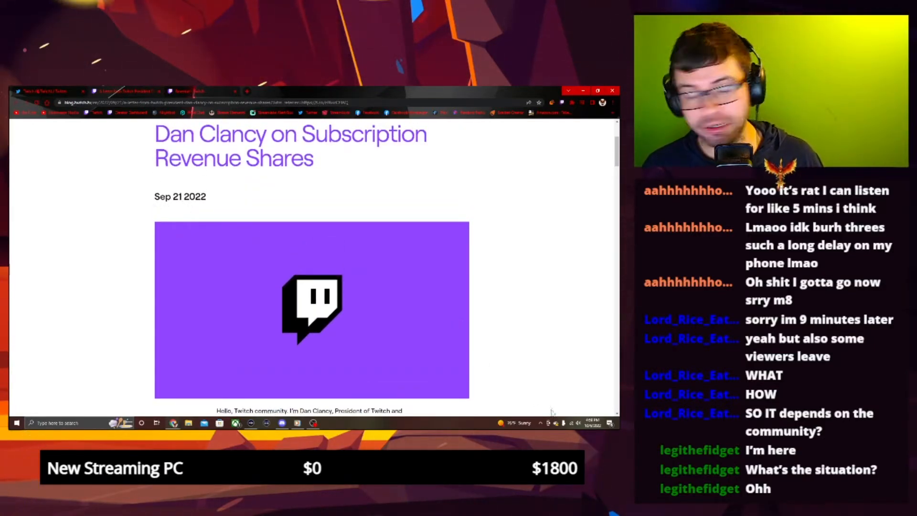
scroll("up", 3)
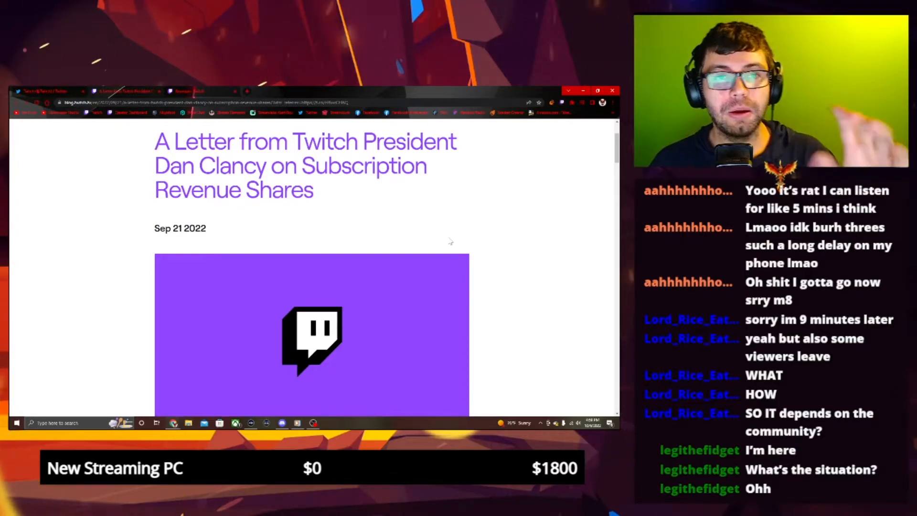
scroll("down", 3)
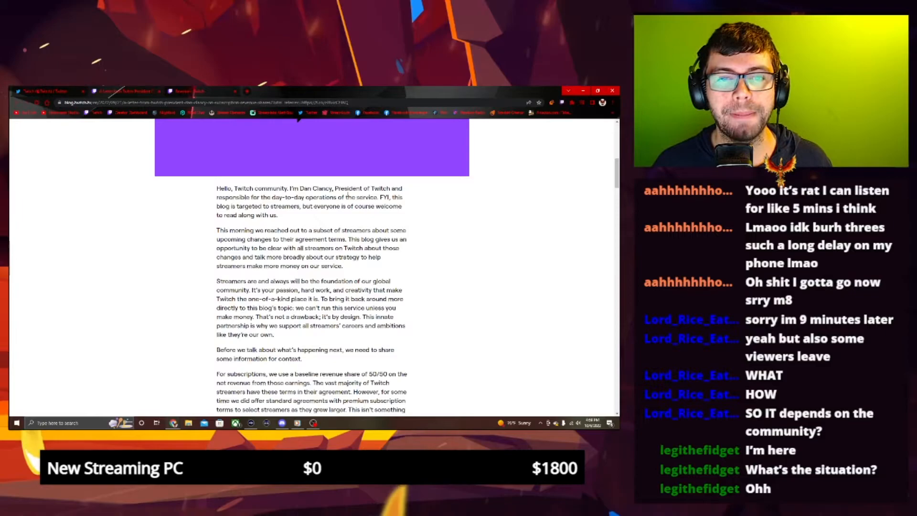
scroll("up", 3)
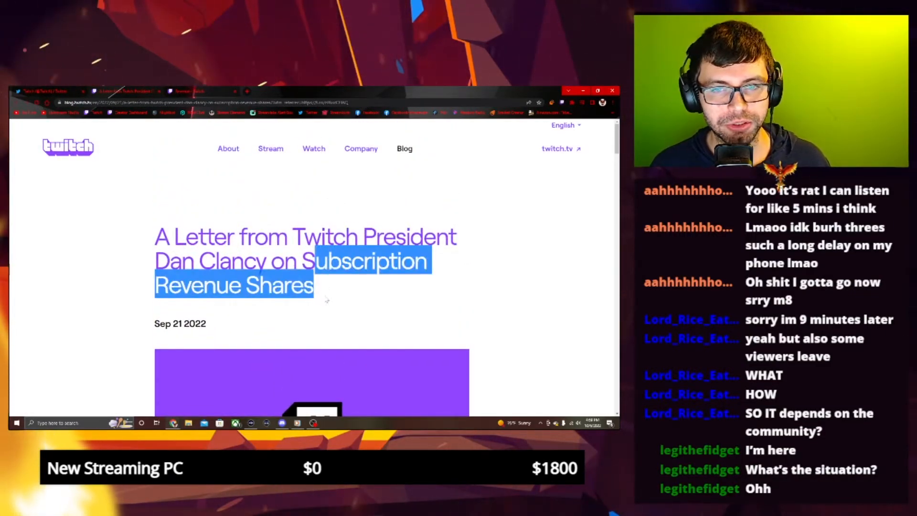
left_click(430, 304)
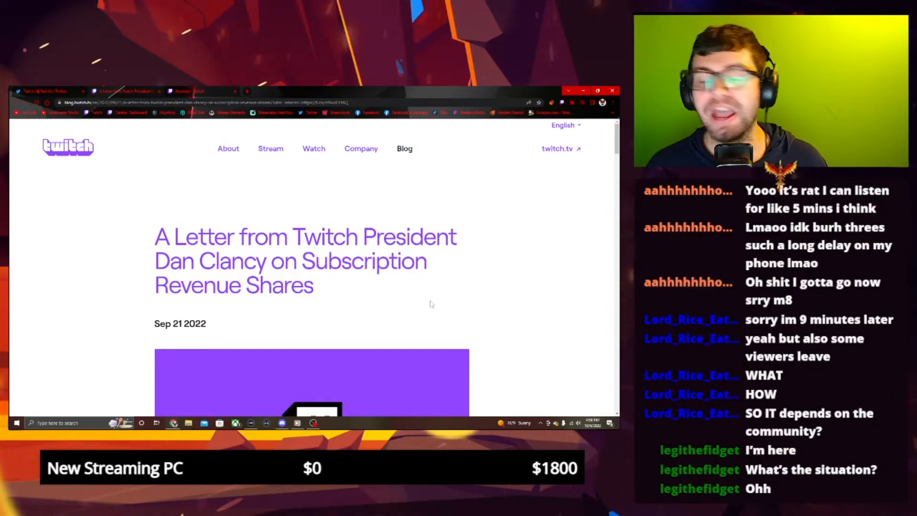
scroll("down", 3)
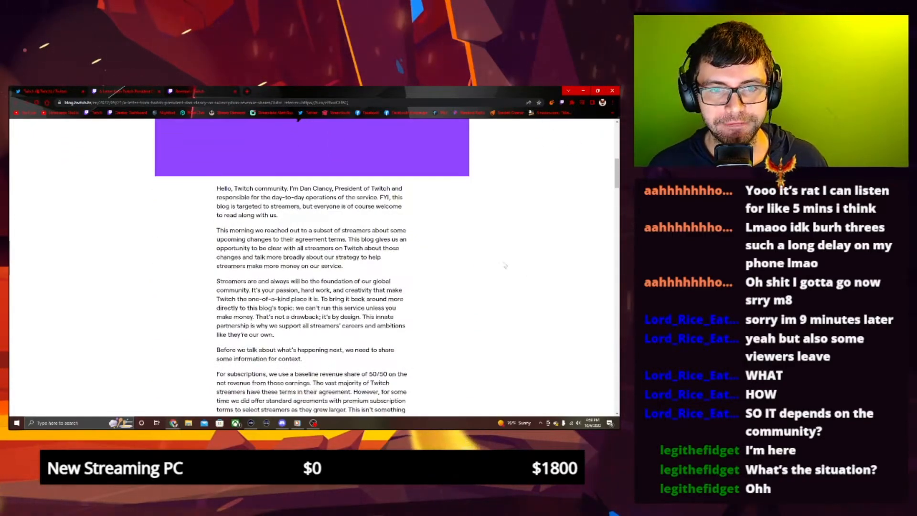
Step: Scroll down to the 'For subscriptions…' paragraph on the 50/50 baseline and premium deals
scroll("down", 3)
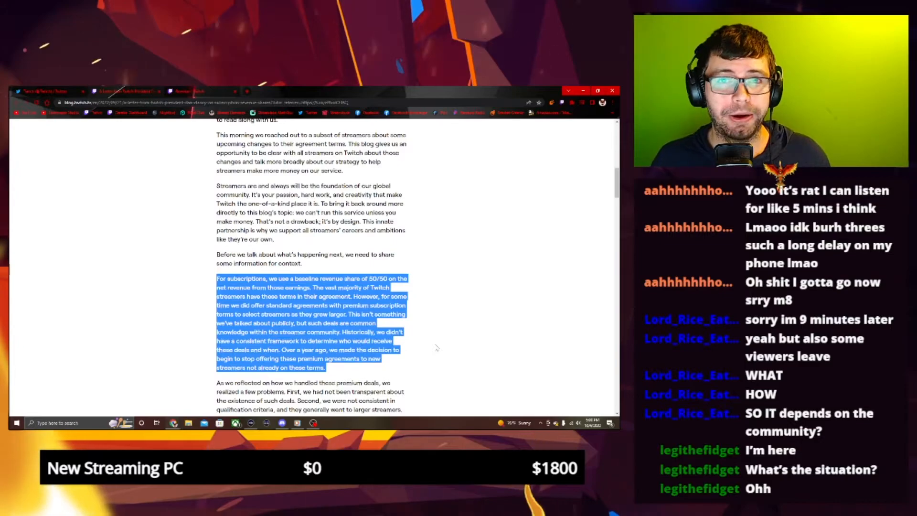
Step: Scroll further to the 'Finally, we don't believe…' sentence on size-varied revenue shares
scroll("down", 3)
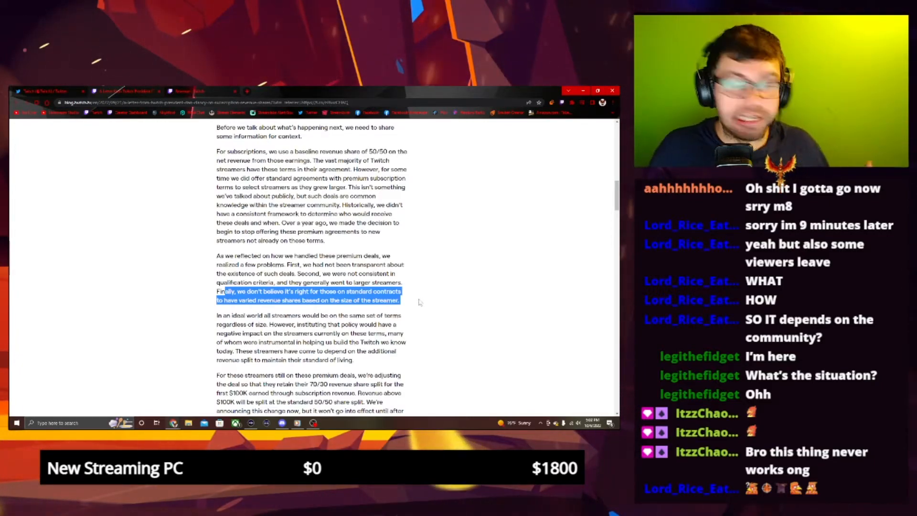
Step: Scroll to the 'In an ideal world' and 70/30-on-first-$100K paragraphs, clearing the highlight
scroll("down", 3)
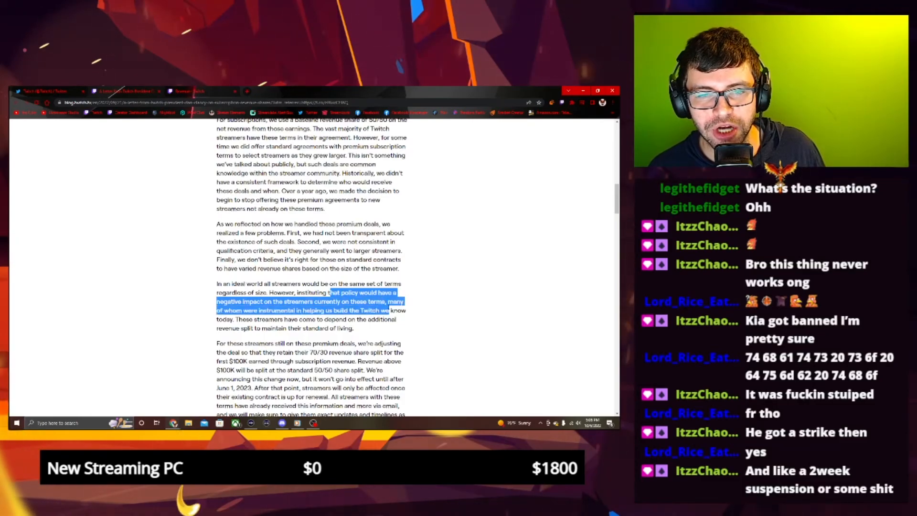
left_click(293, 342)
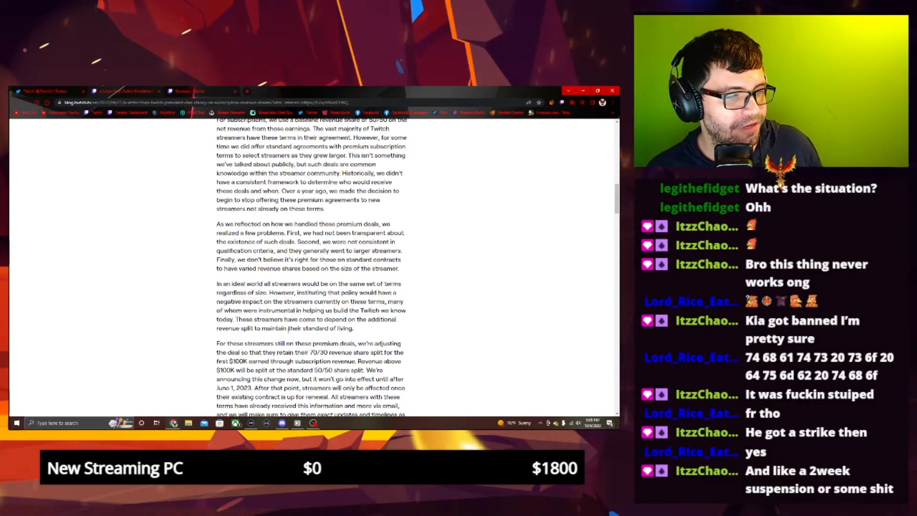